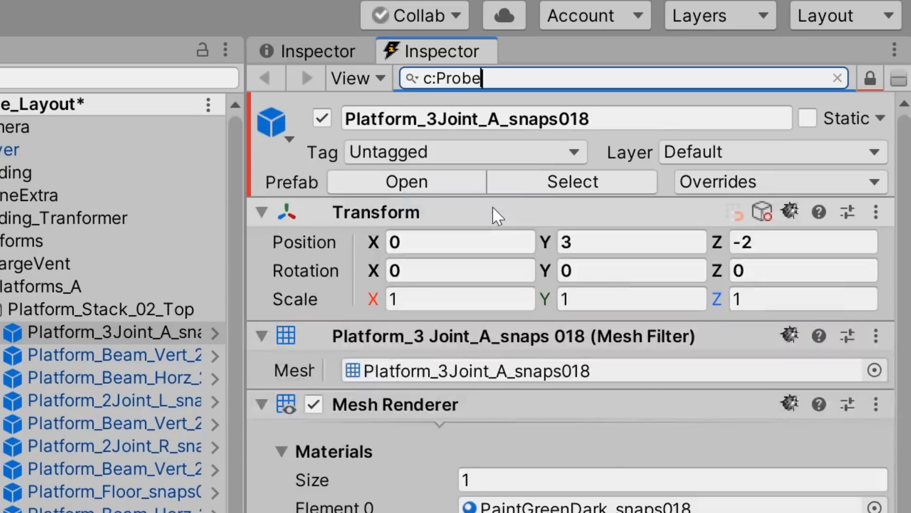
Clear the 'c:Probe' search filter so the platform object's full component list returns
double_click(457, 78)
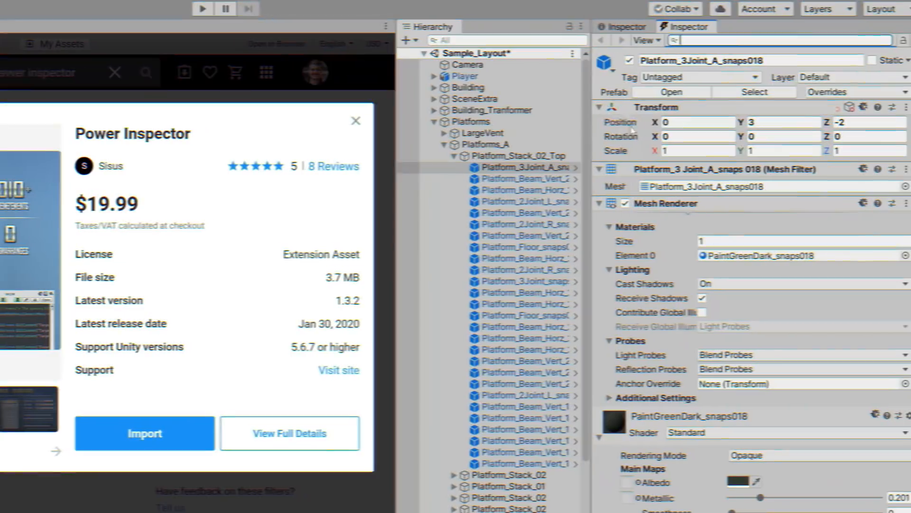
Select Player and search Add Component for 'Player' to start a new script
click(460, 76)
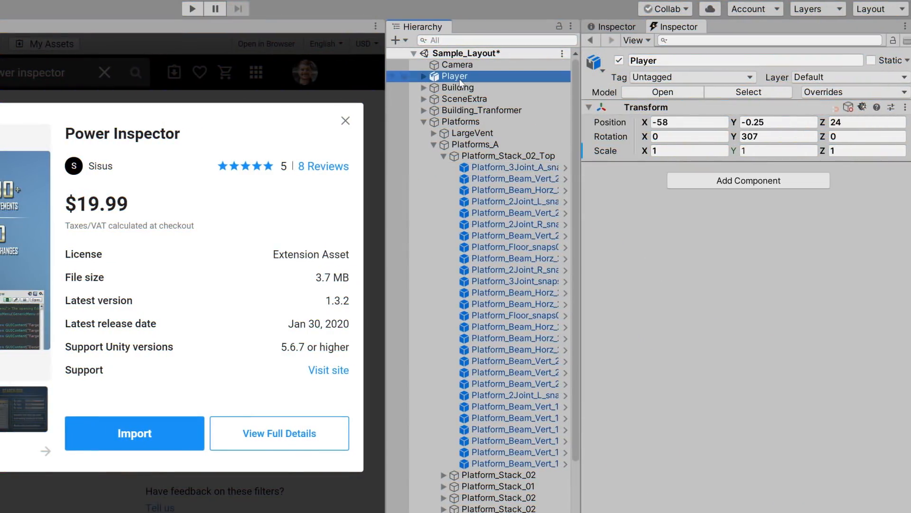
mouse_move(788, 192)
text(P)
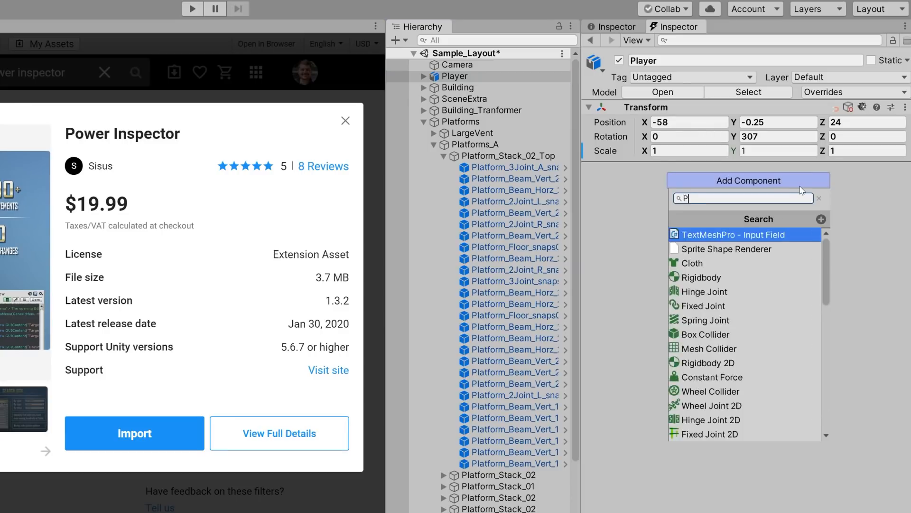
text(layer)
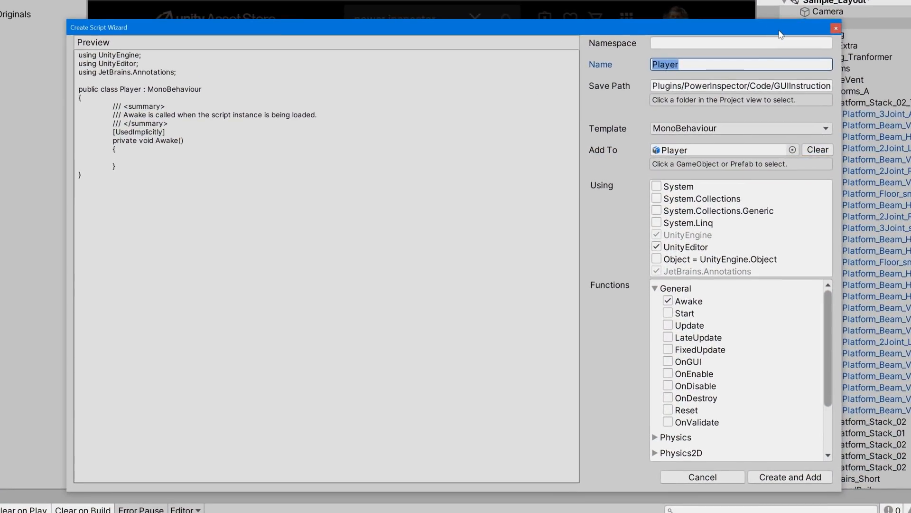
Set namespace InfallibleCode.Game, drop Awake and include Start for the new Player script
text(InfallibleCode.Game)
click(741, 86)
text(Scripts)
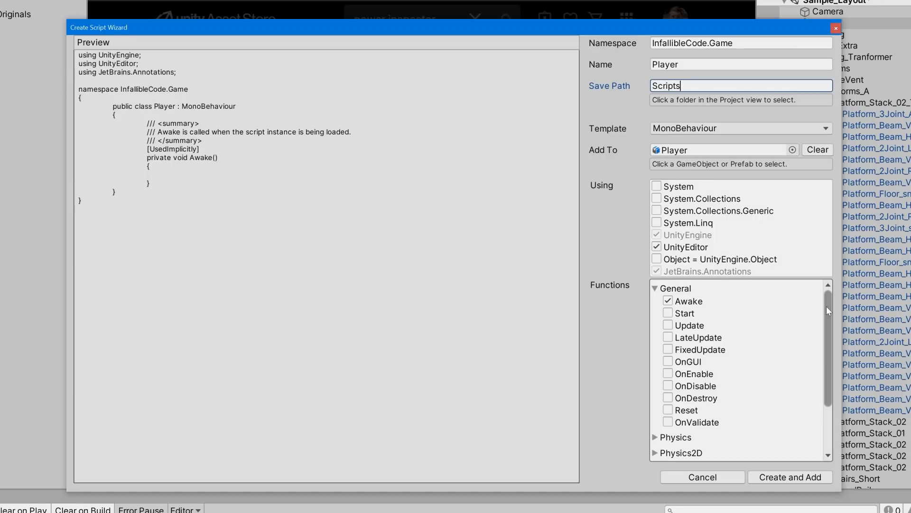
click(667, 301)
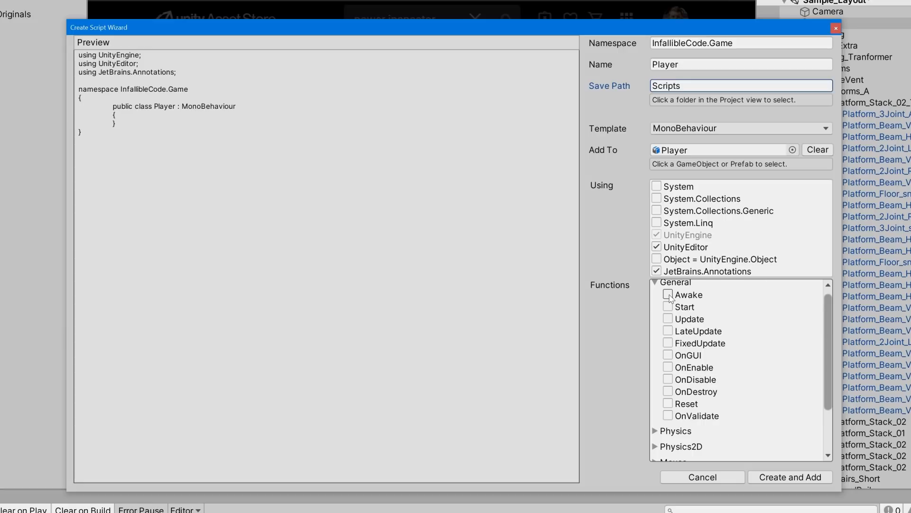
click(667, 319)
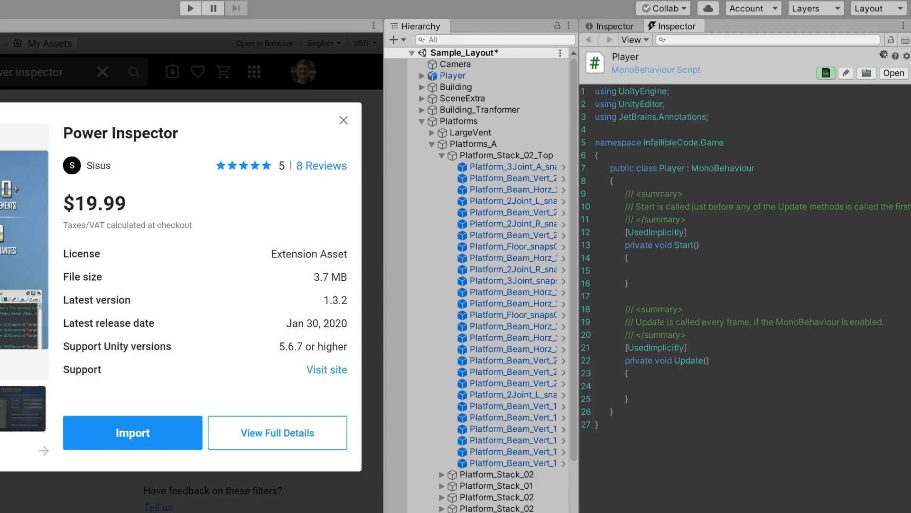
Add print("Hello World"); inside Start() and save the script
text(print)
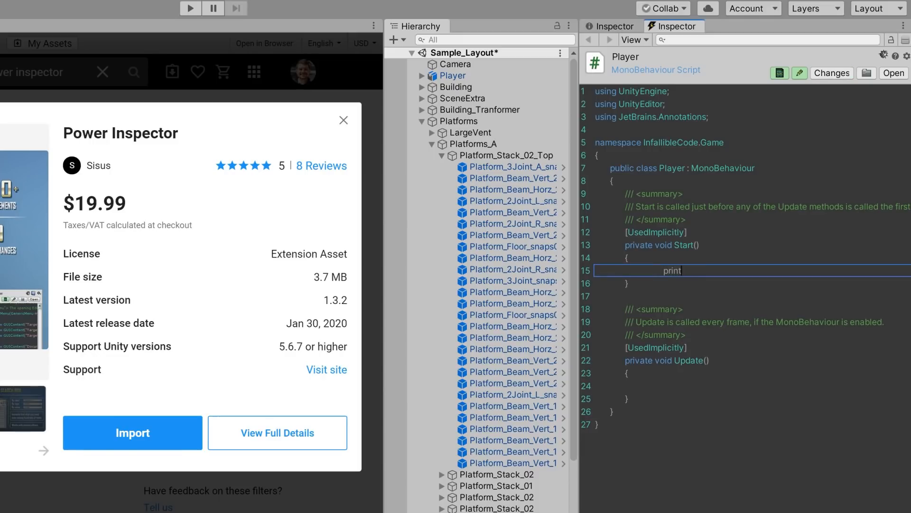
text(("Hello W)
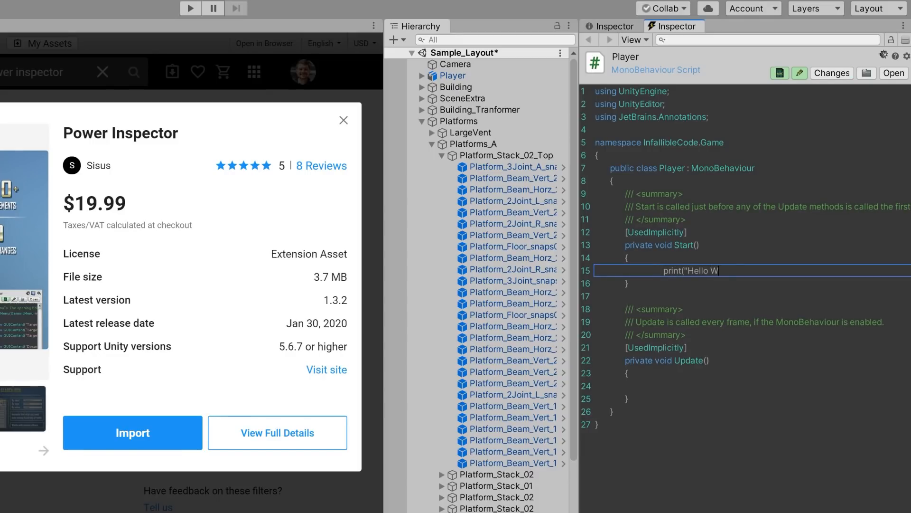
text(orld");)
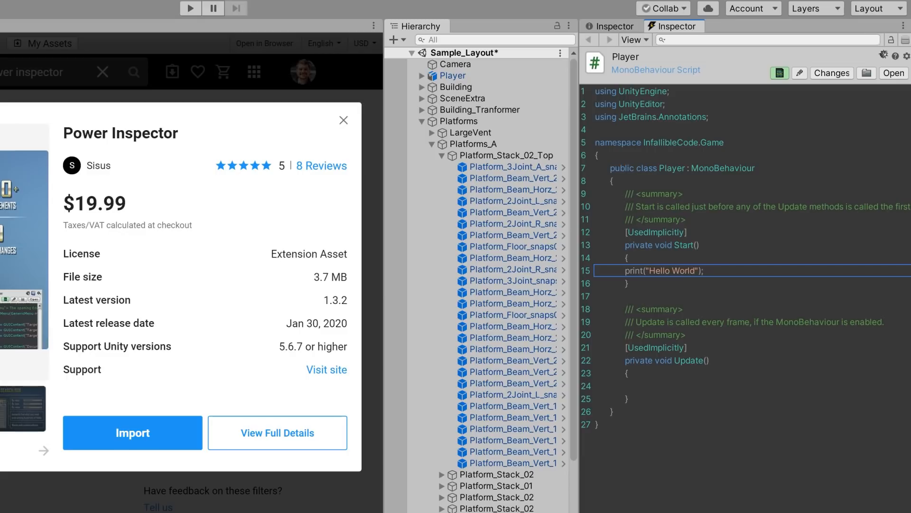
right_click(657, 271)
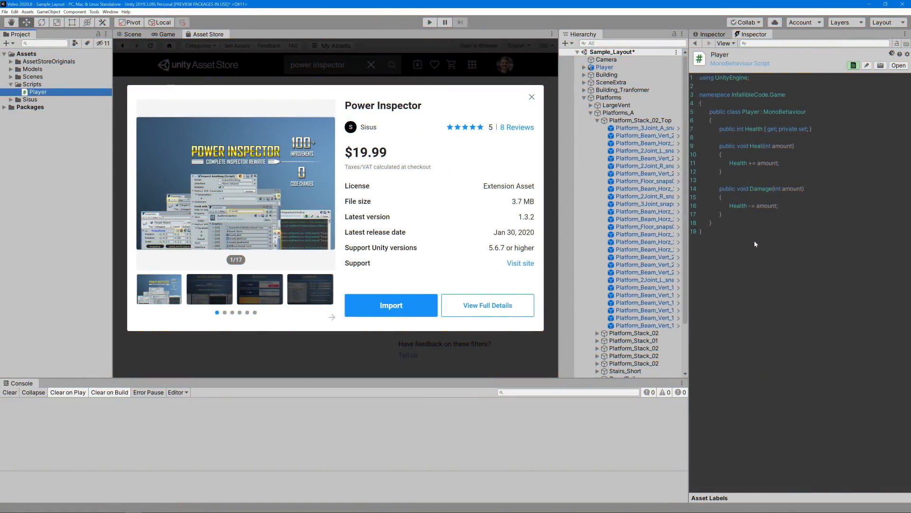
Select the Player object to show its attached Player script component
click(605, 67)
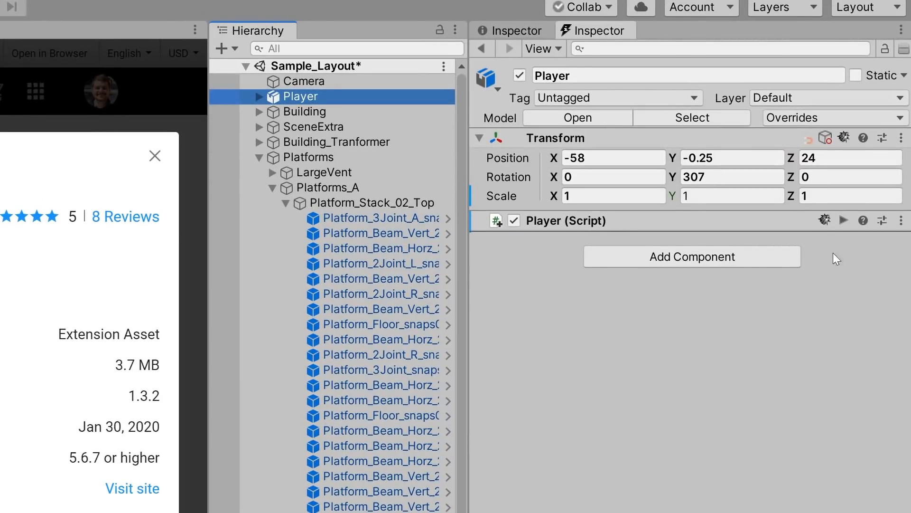
mouse_move(825, 220)
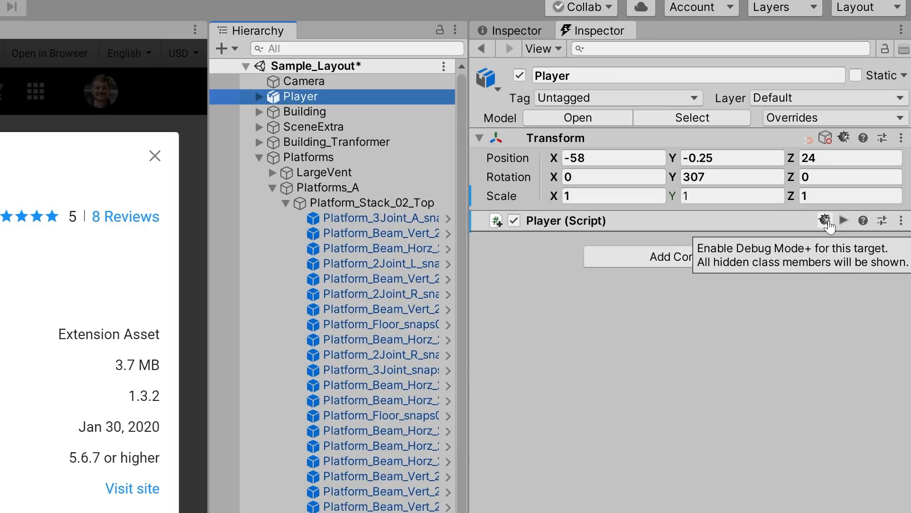
Enable Debug Mode+ and the Methods toggle, then expand Heal to expose its Amount
click(824, 220)
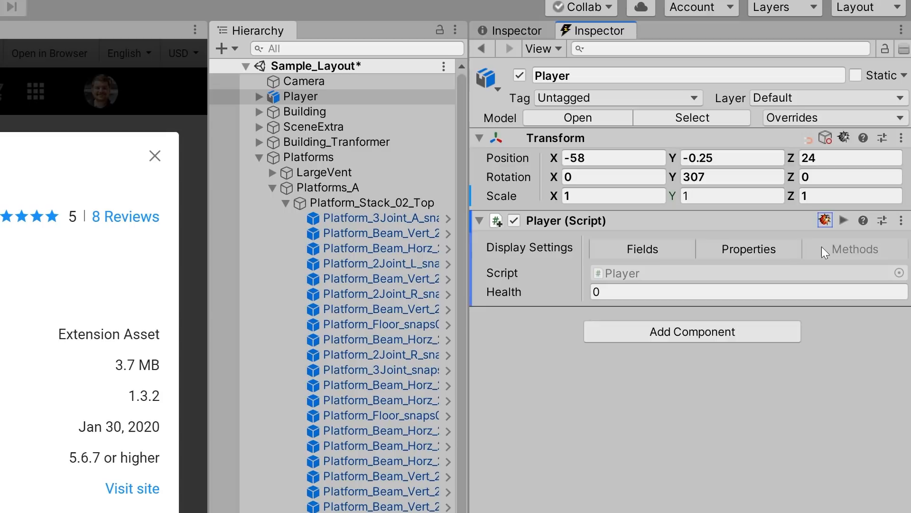
click(855, 249)
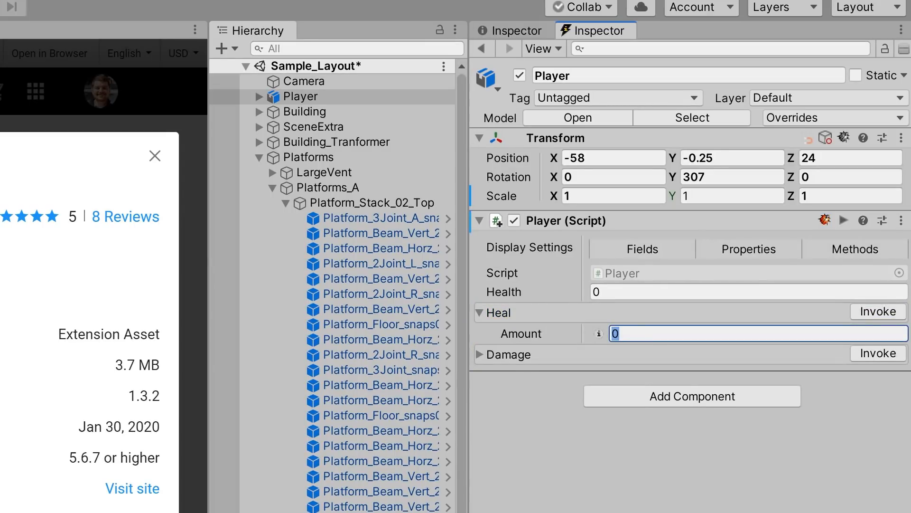
click(878, 312)
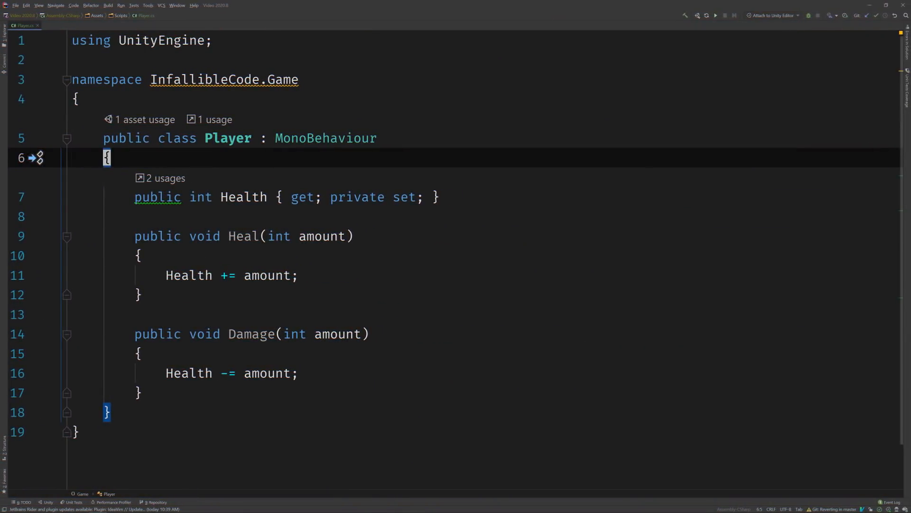
scroll(down, 3)
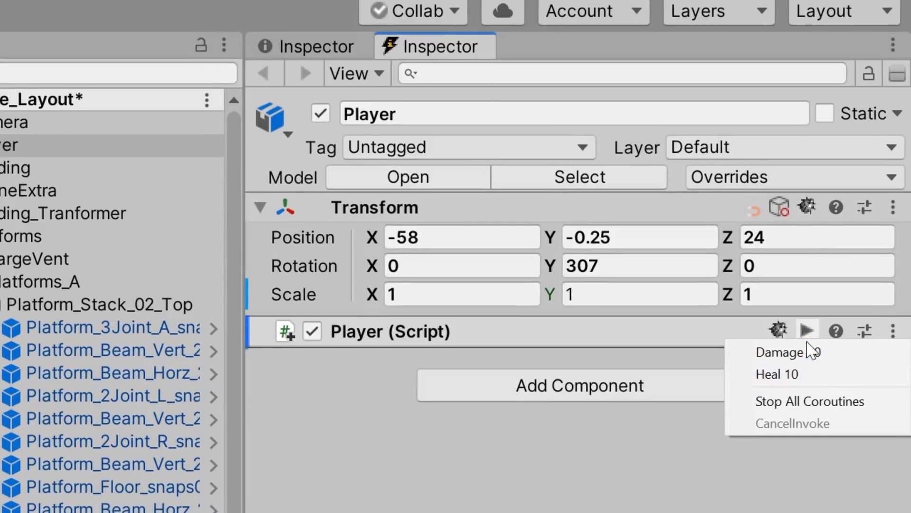
mouse_move(779, 374)
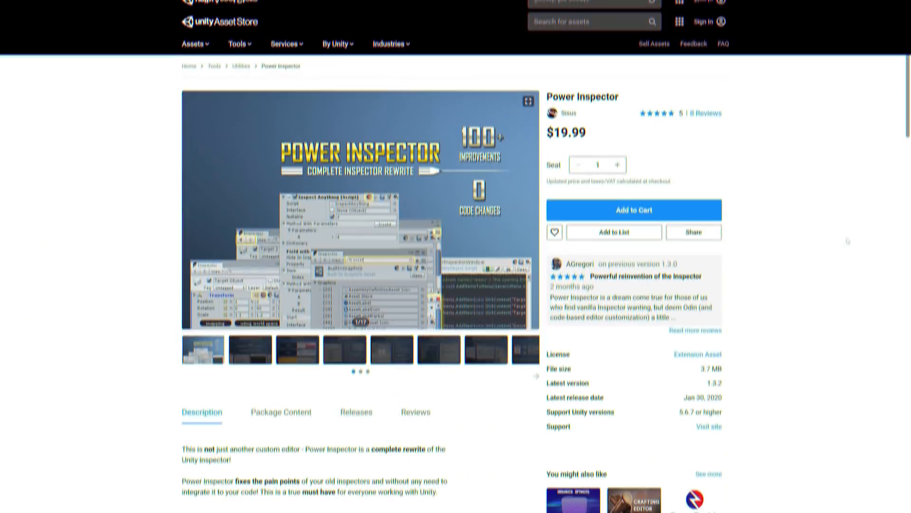
Follow the Documentation link in the Power Inspector Asset Store description
scroll(down, 3)
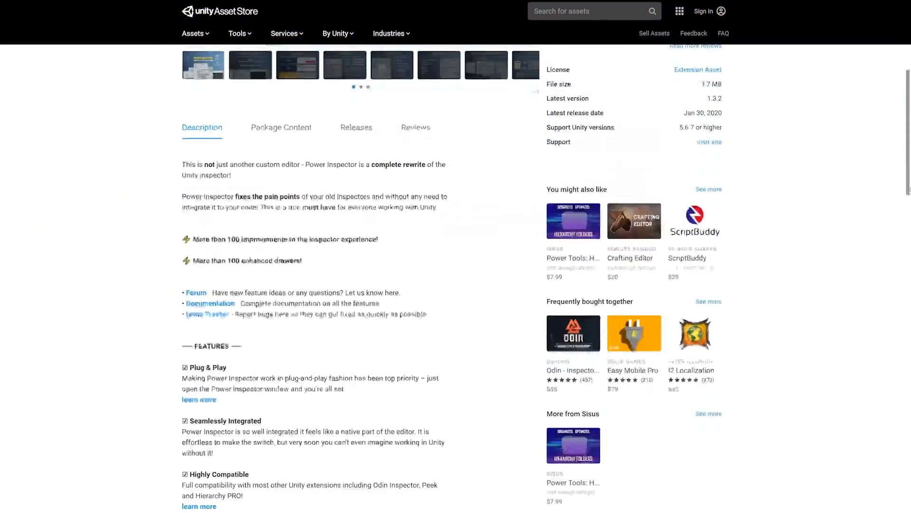
scroll(down, 3)
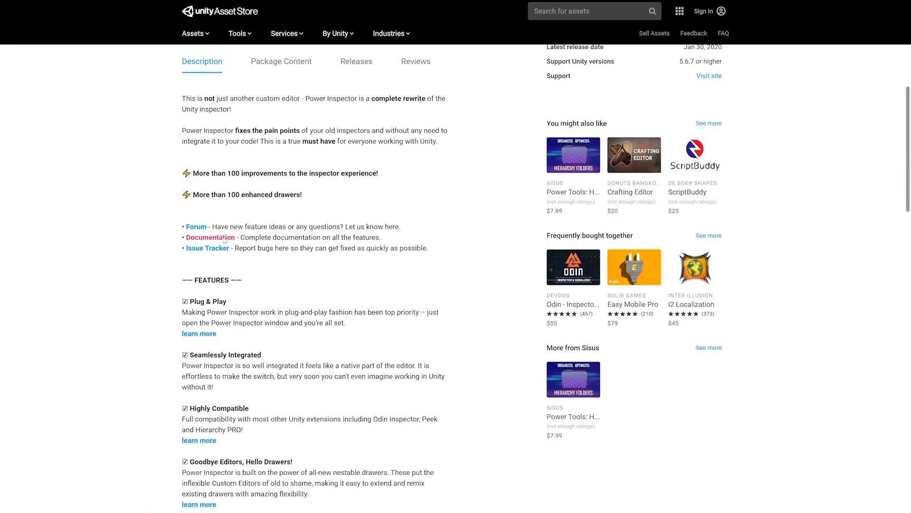
click(210, 237)
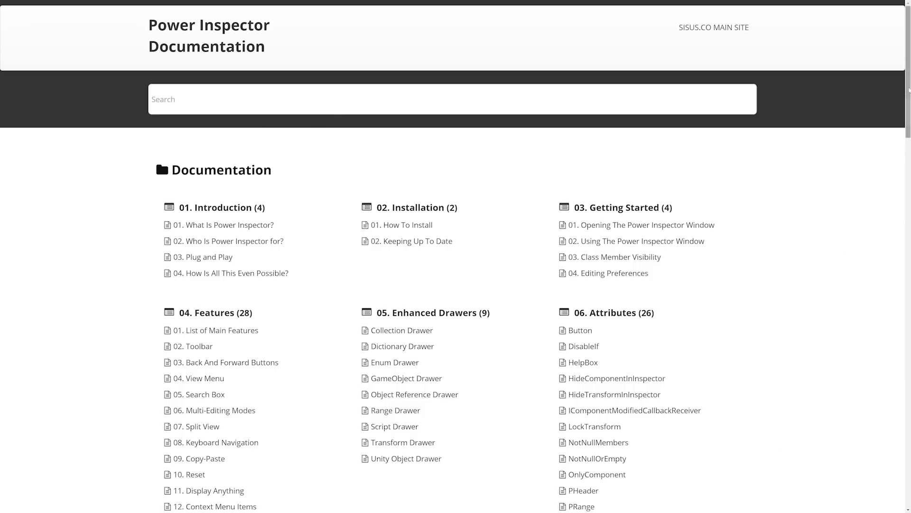
scroll(down, 3)
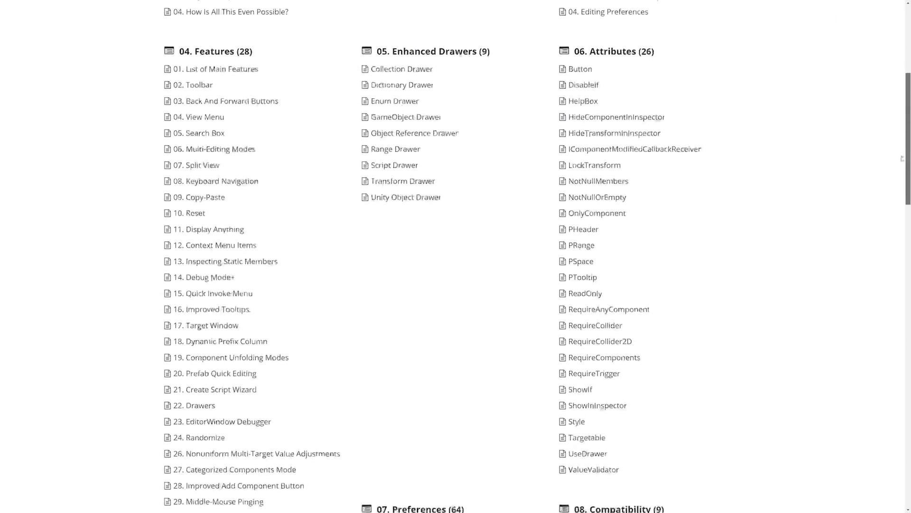
scroll(down, 3)
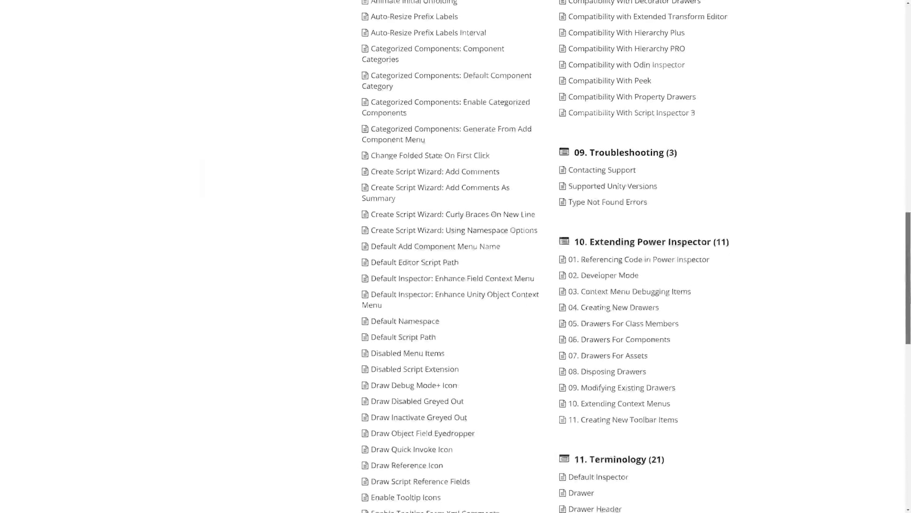